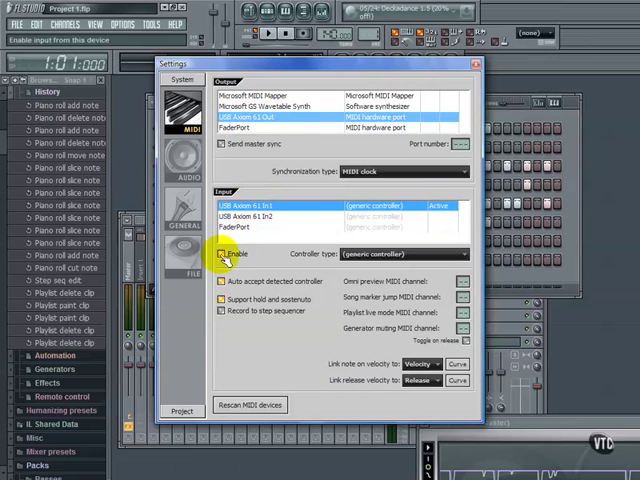
Enable the connected USB MIDI keyboard as an input device in MIDI Settings.
{"action": "left_click", "coordinate": [222, 252]}
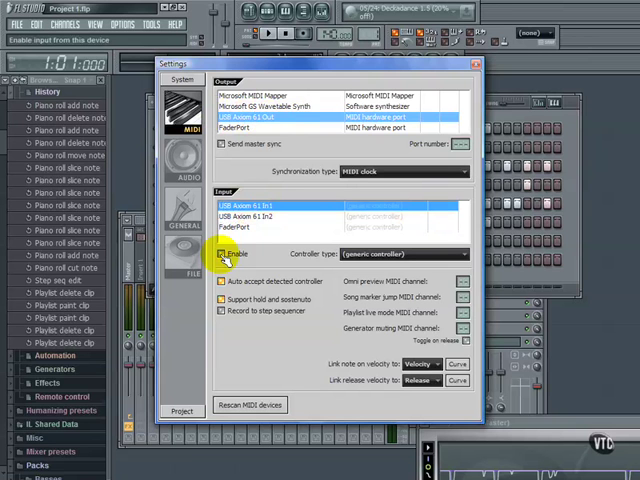
{"action": "left_click", "coordinate": [220, 252]}
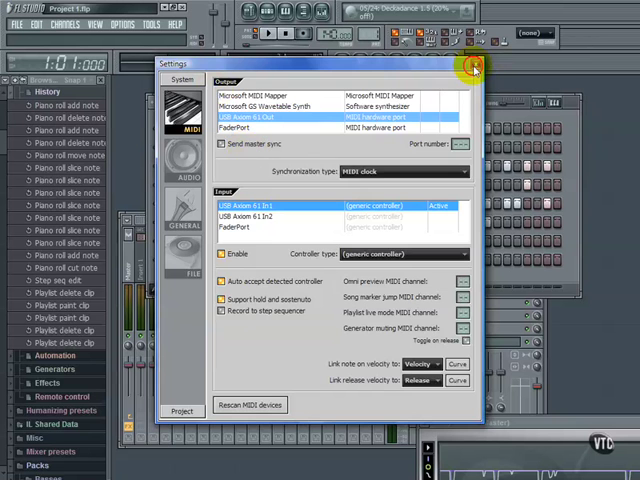
Close MIDI Settings and select the bottom instrument channel in the drum step sequencer.
{"action": "left_click", "coordinate": [476, 64]}
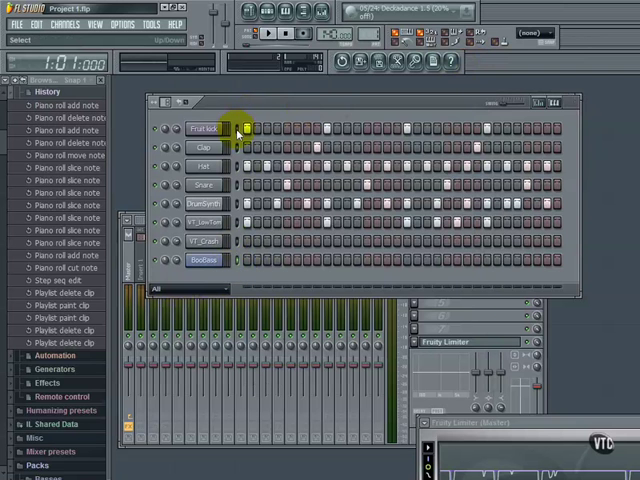
{"action": "left_click", "coordinate": [234, 128]}
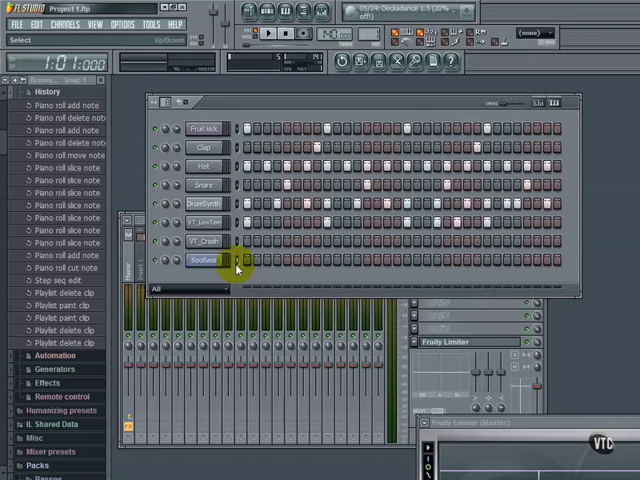
{"action": "left_click", "coordinate": [232, 260]}
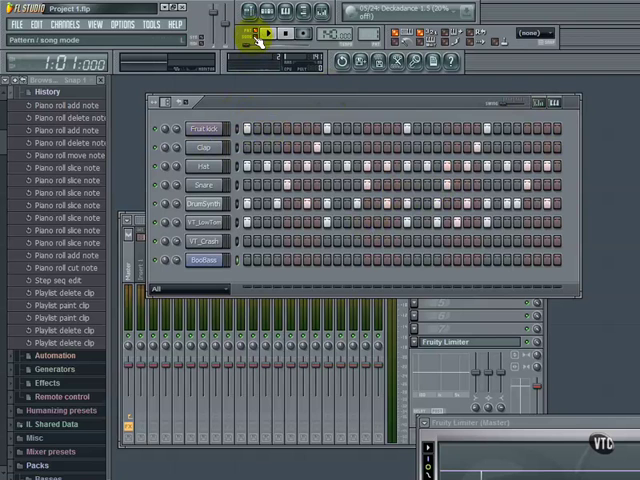
Start pattern playback and make pattern 2 the current pattern for the bass.
{"action": "left_click", "coordinate": [248, 32]}
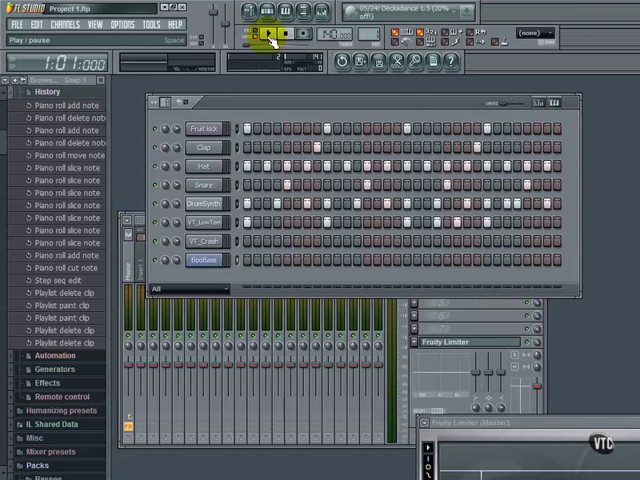
{"action": "left_click", "coordinate": [268, 10]}
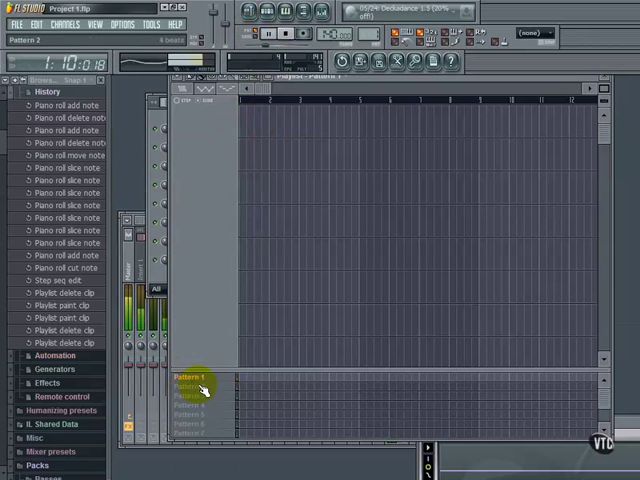
{"action": "left_click", "coordinate": [188, 388]}
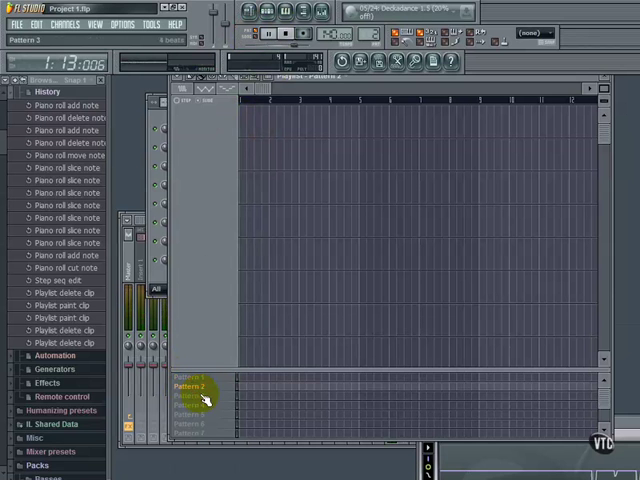
{"action": "left_click", "coordinate": [196, 398]}
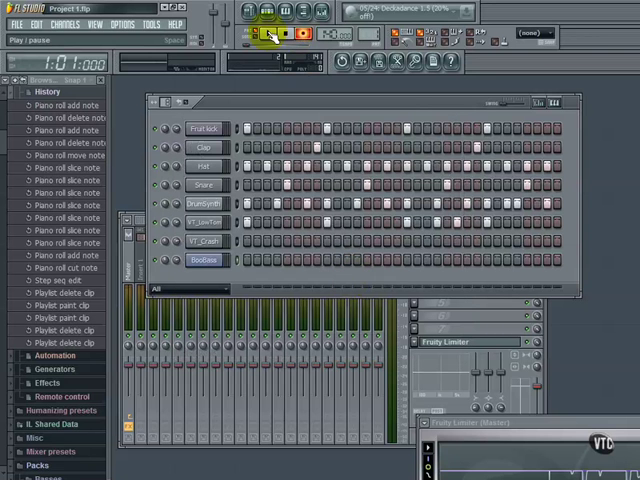
Record two bass notes from the MIDI keyboard into pattern 2, play them back, and close the piano roll.
{"action": "left_click", "coordinate": [266, 32]}
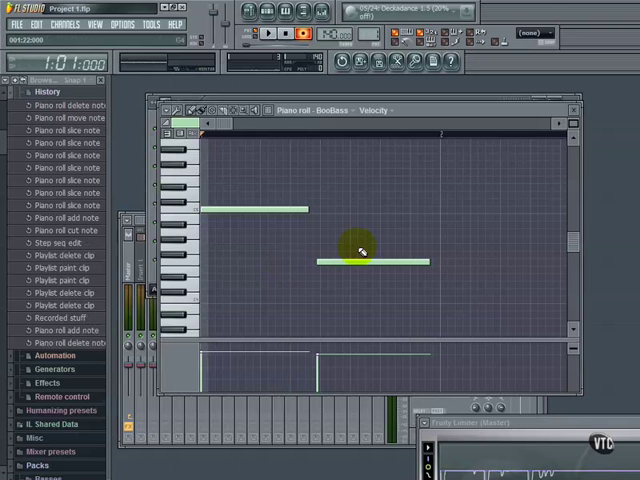
{"action": "left_click", "coordinate": [300, 32]}
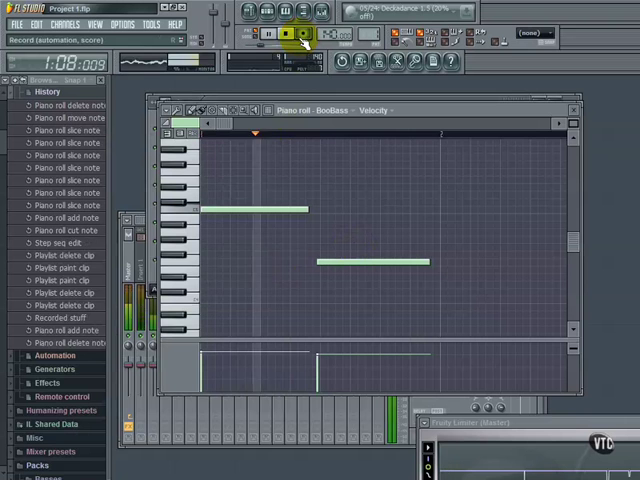
{"action": "left_click", "coordinate": [284, 36]}
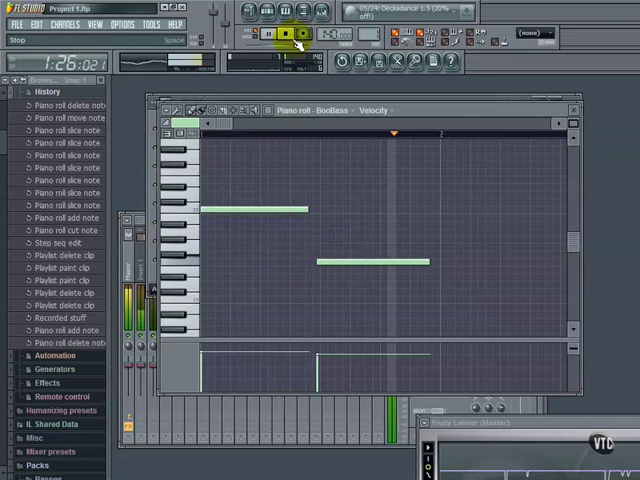
{"action": "left_click", "coordinate": [288, 36]}
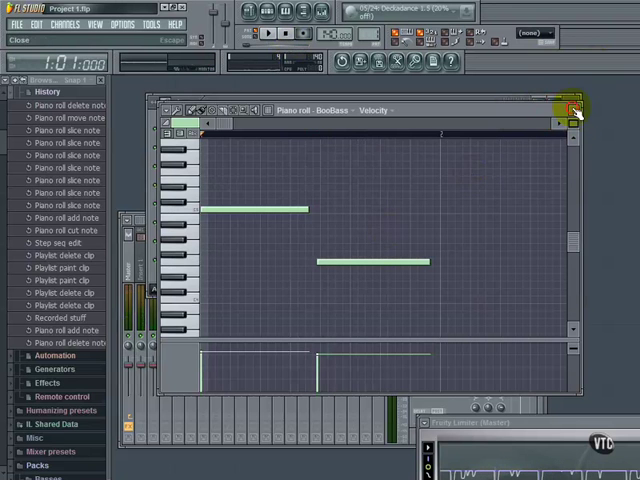
{"action": "left_click", "coordinate": [572, 110]}
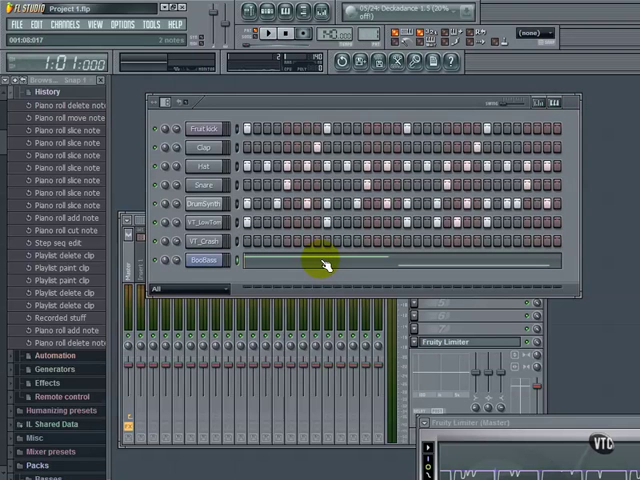
Dismiss the channel options list and select the bottom instrument channel again.
{"action": "left_click", "coordinate": [36, 24]}
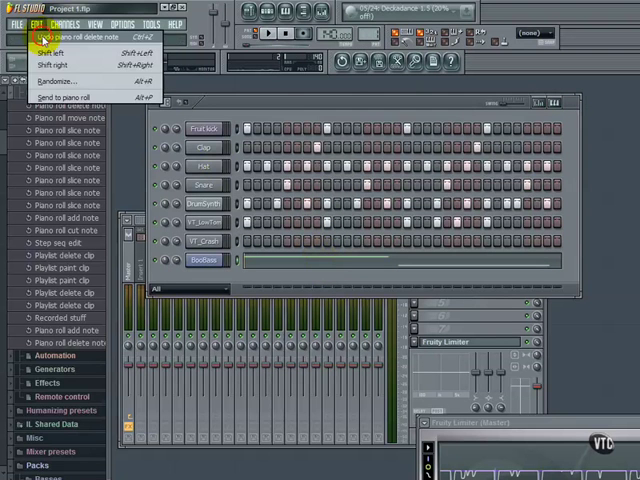
{"action": "left_click", "coordinate": [48, 38]}
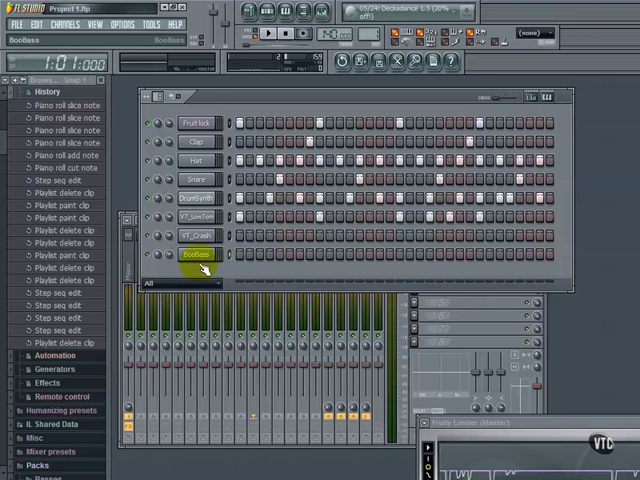
{"action": "left_click", "coordinate": [300, 36]}
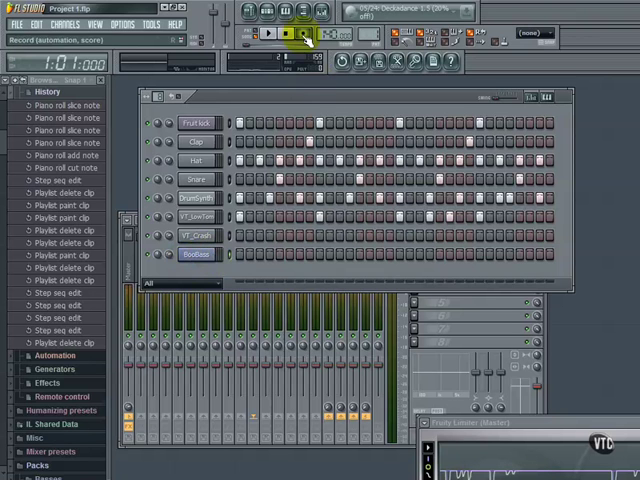
Switch to song mode, choose pattern 2 for placement, maximize the playlist and play the song.
{"action": "left_click", "coordinate": [250, 38]}
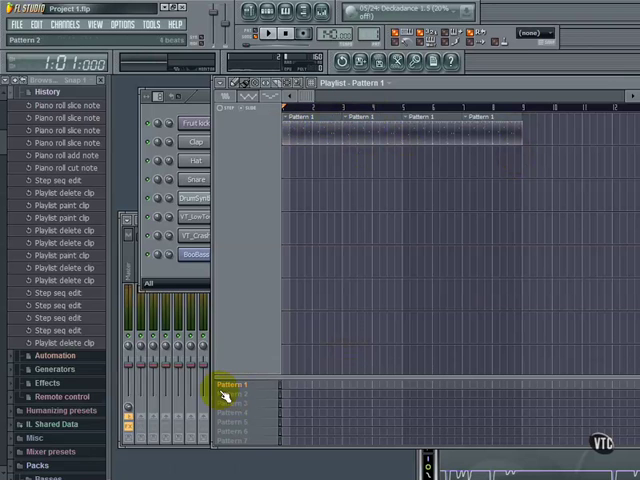
{"action": "left_click", "coordinate": [230, 392]}
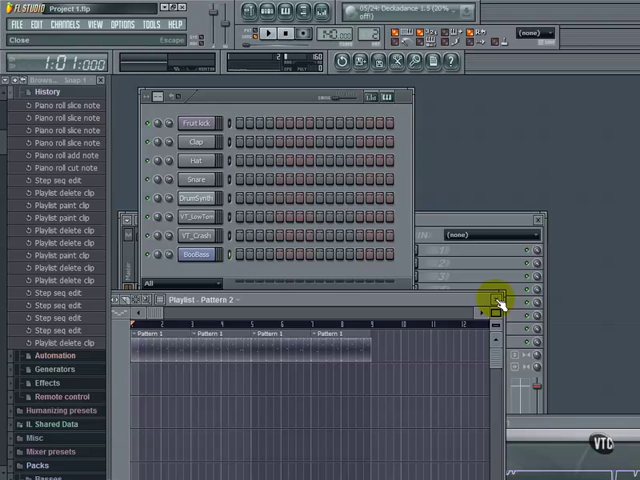
{"action": "left_click", "coordinate": [198, 252]}
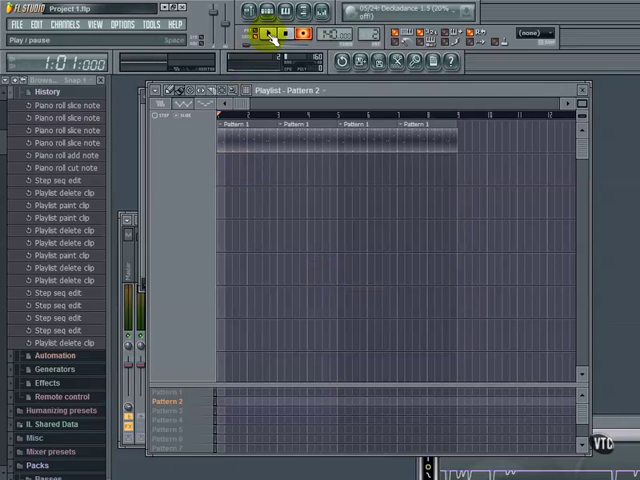
{"action": "left_click", "coordinate": [268, 36]}
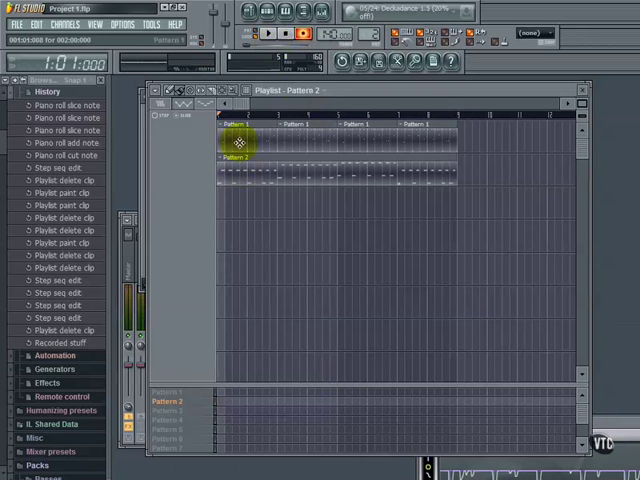
Paint a pattern 2 bass clip on the second playlist track beneath the pattern 1 drums.
{"action": "left_click", "coordinate": [286, 36]}
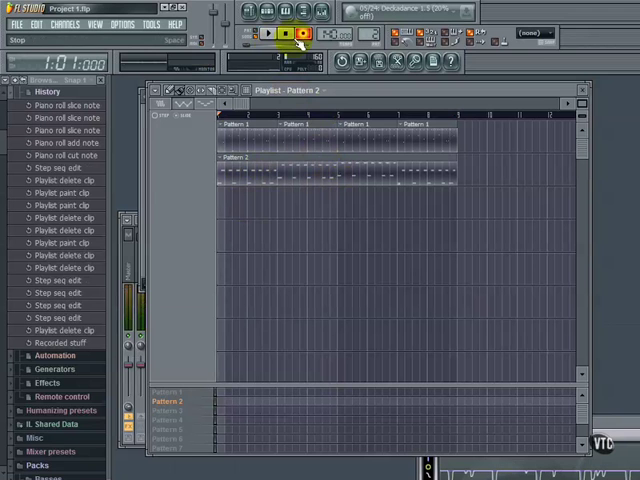